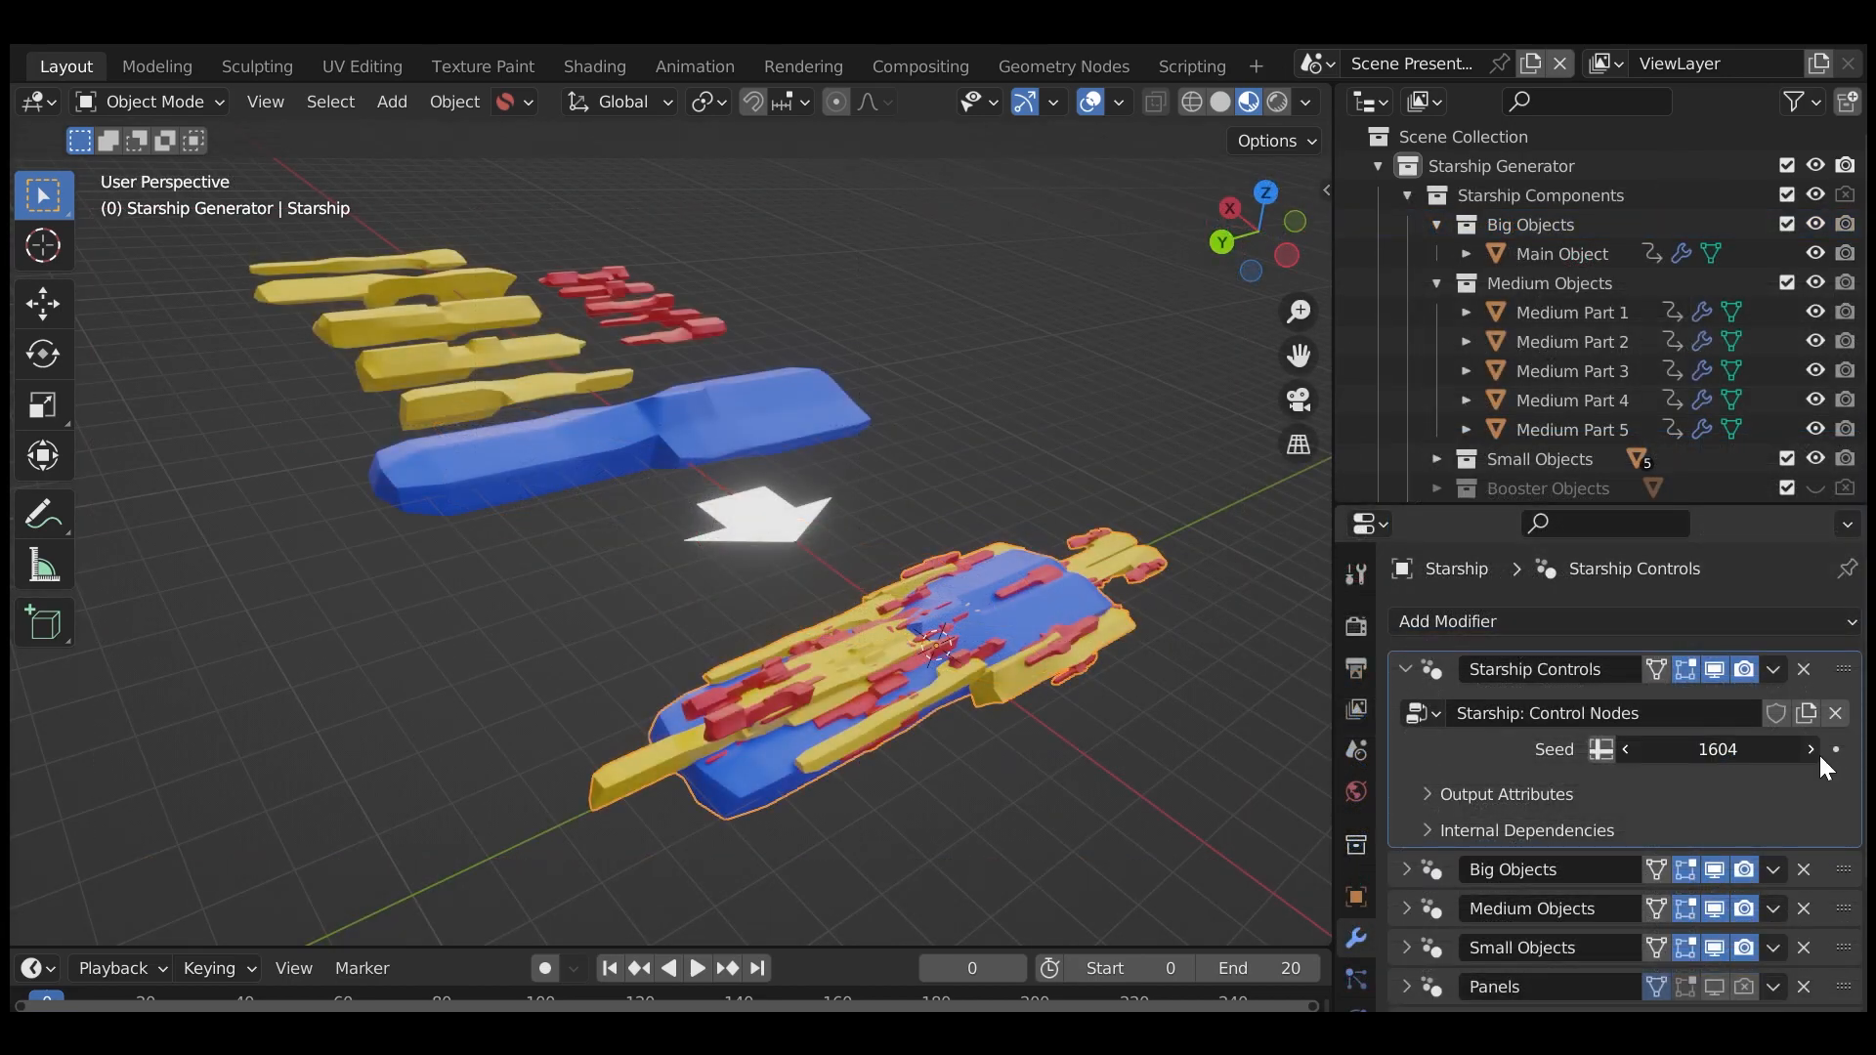
- Increase the Starship Controls seed three times to generate new ship variants
{"action": "left_click", "coordinate": [1811, 749]}
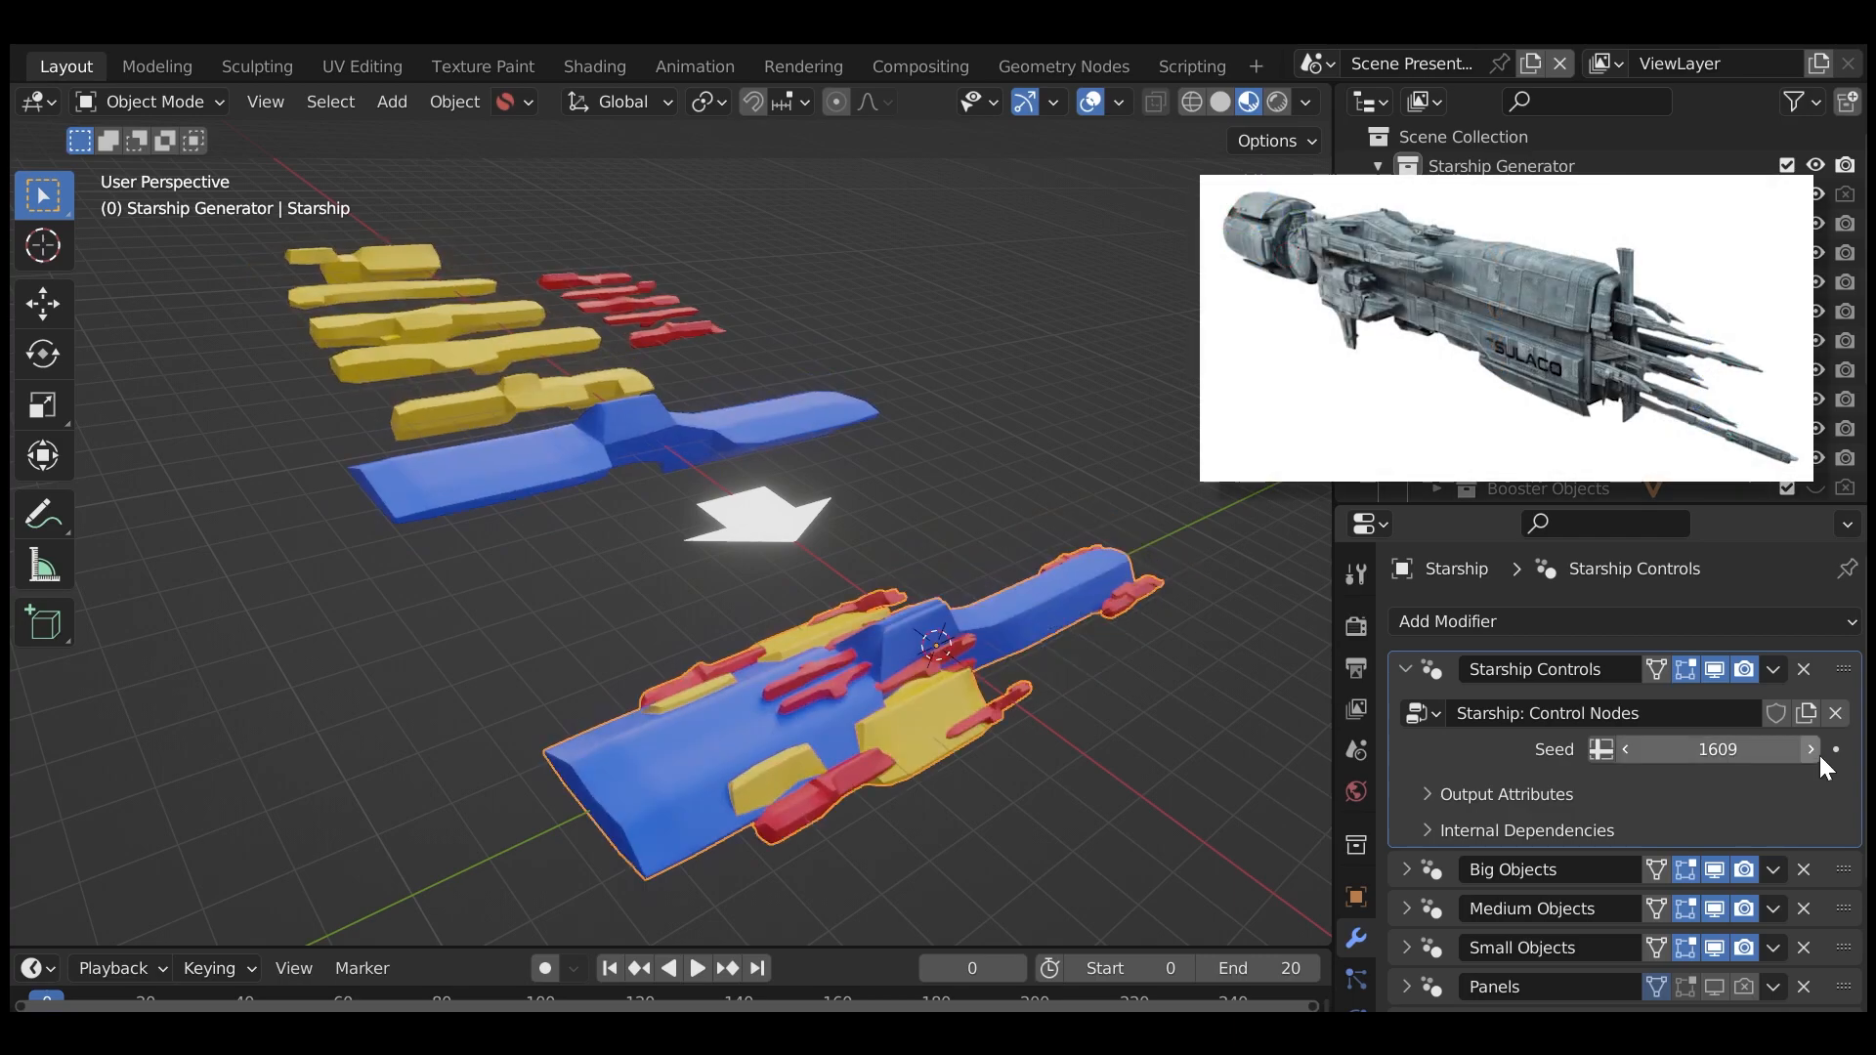
{"action": "left_click", "coordinate": [1810, 750]}
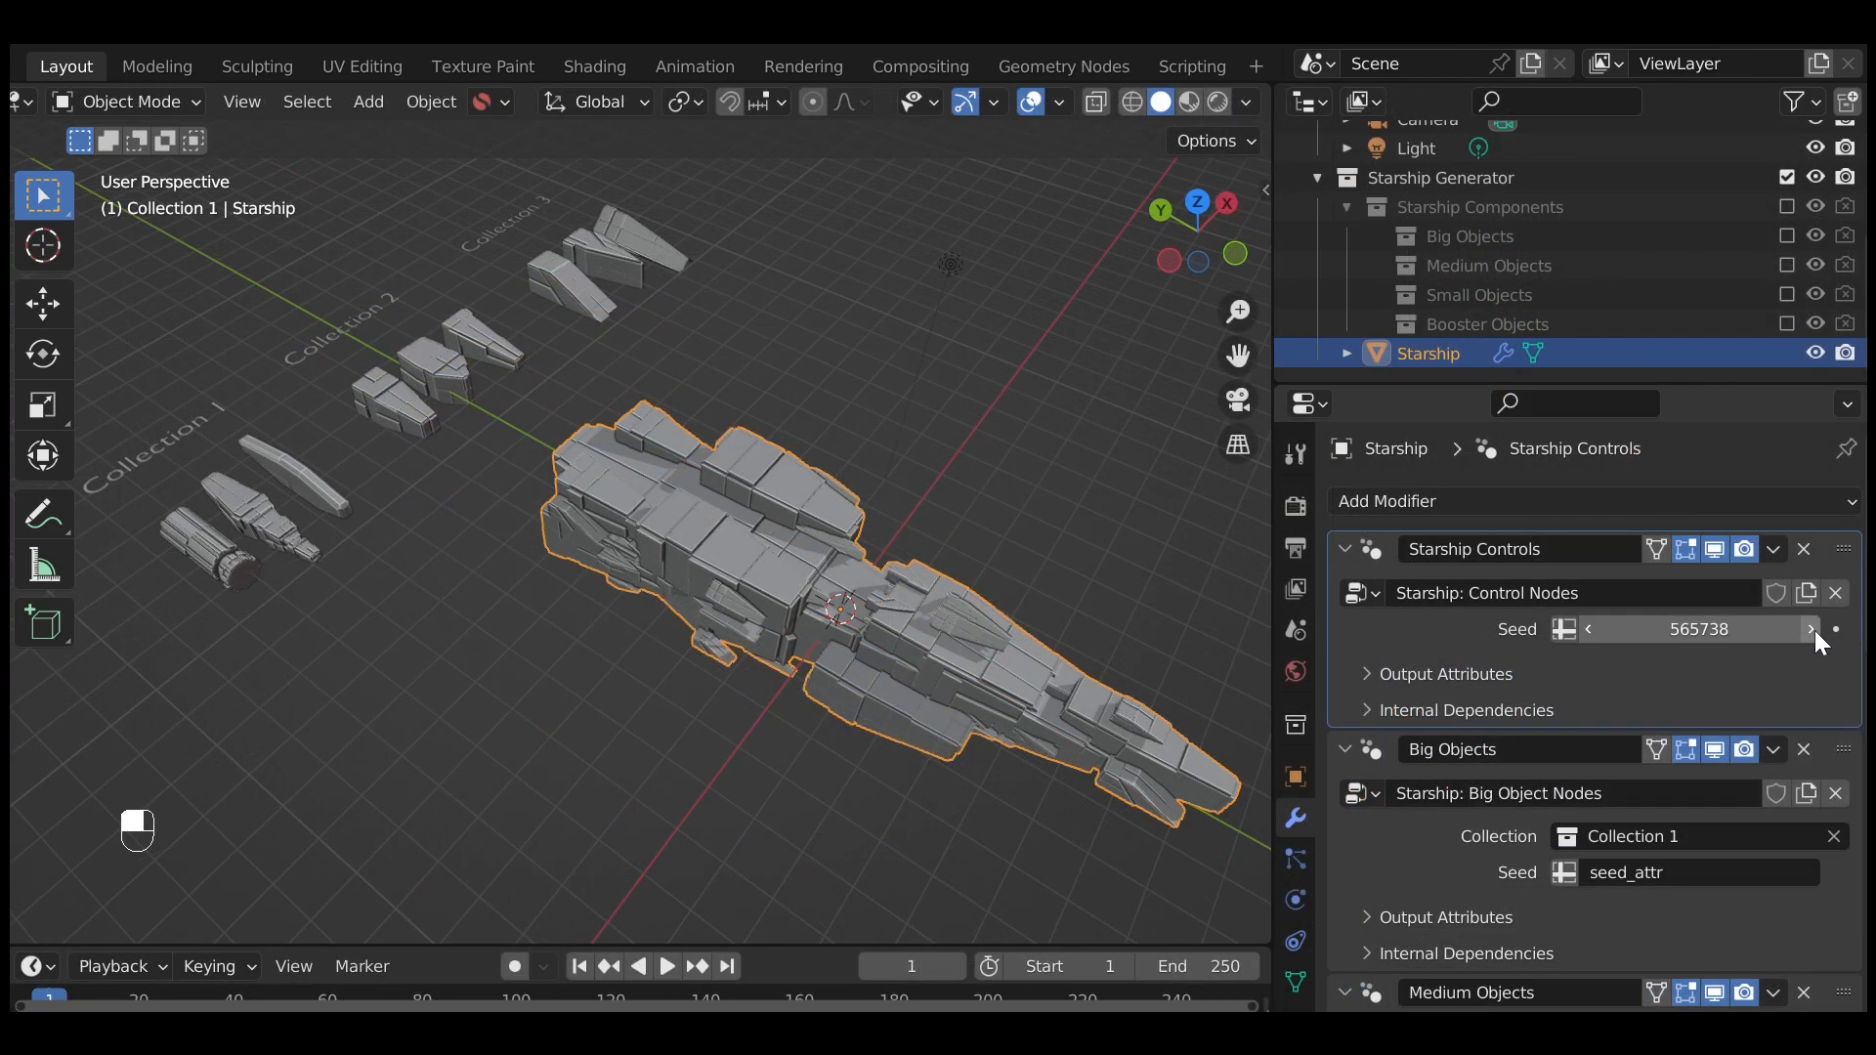
{"action": "left_click", "coordinate": [1810, 628]}
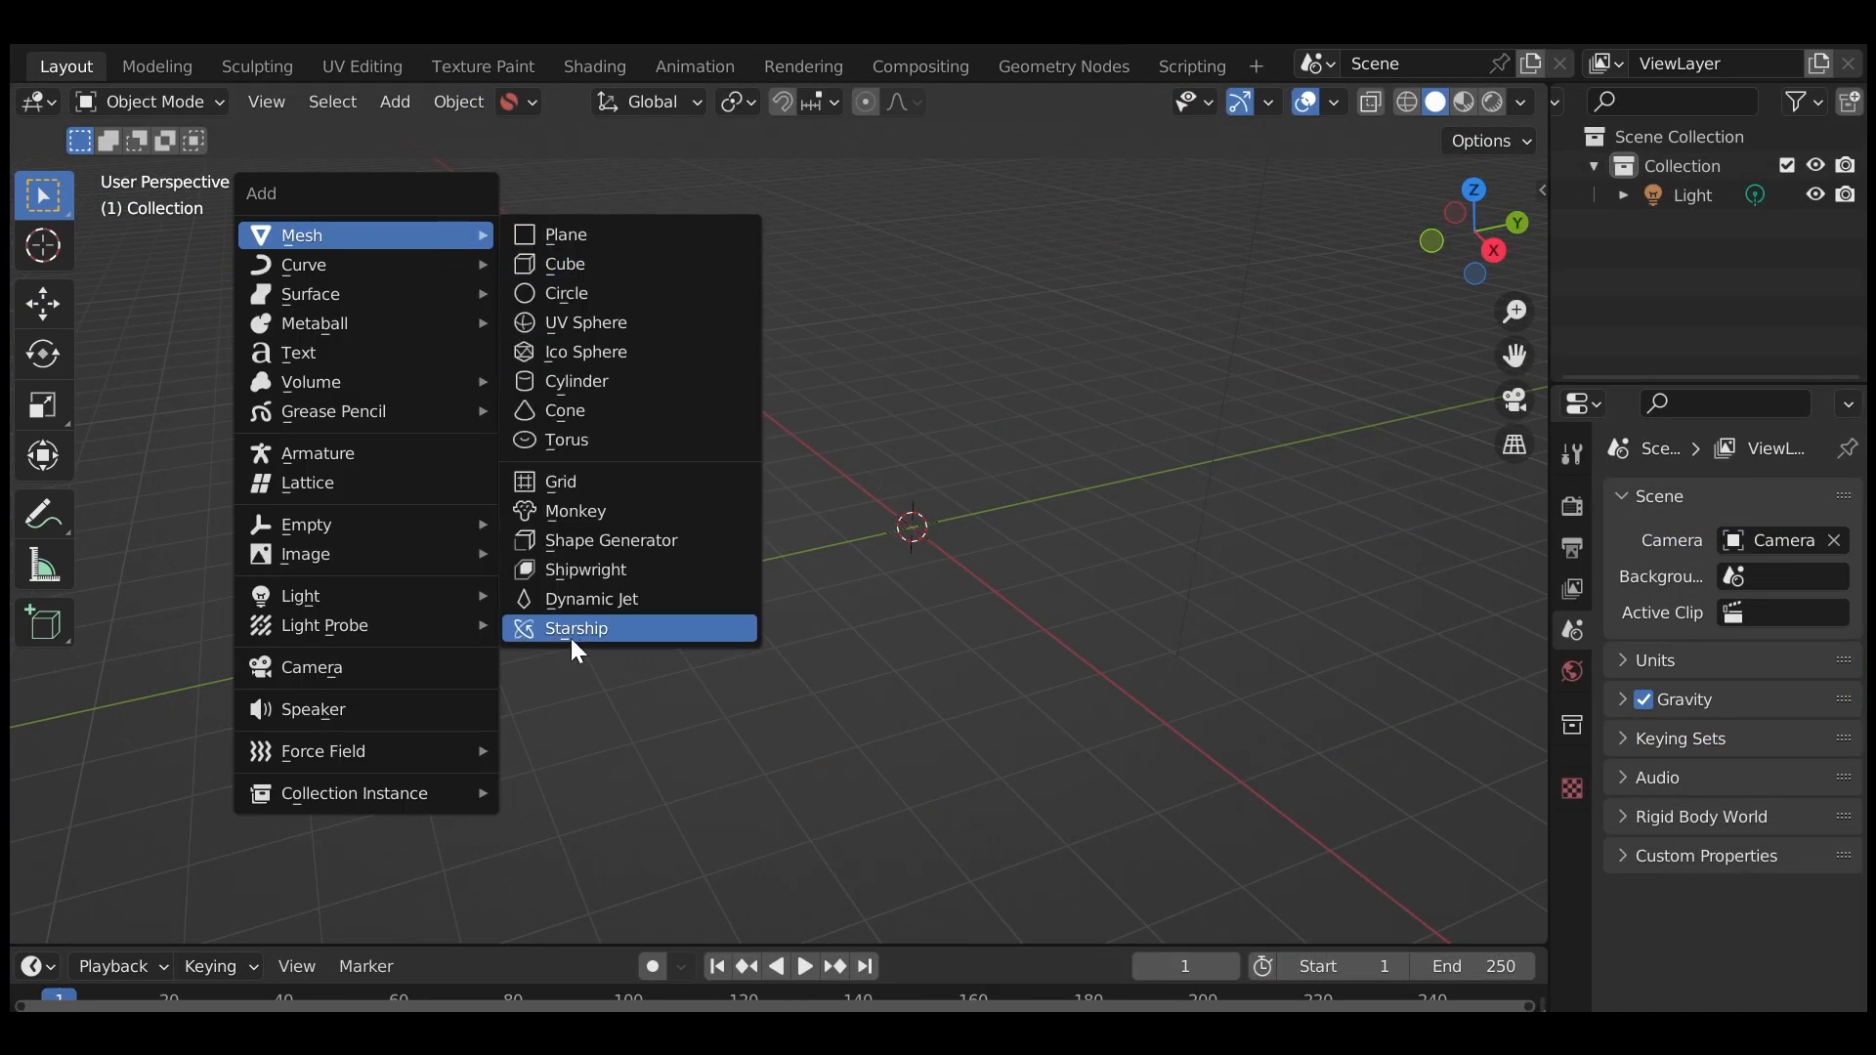
- Add a Starship mesh to the empty scene and reroll its seed in the last-operation panel
{"action": "left_click", "coordinate": [575, 628]}
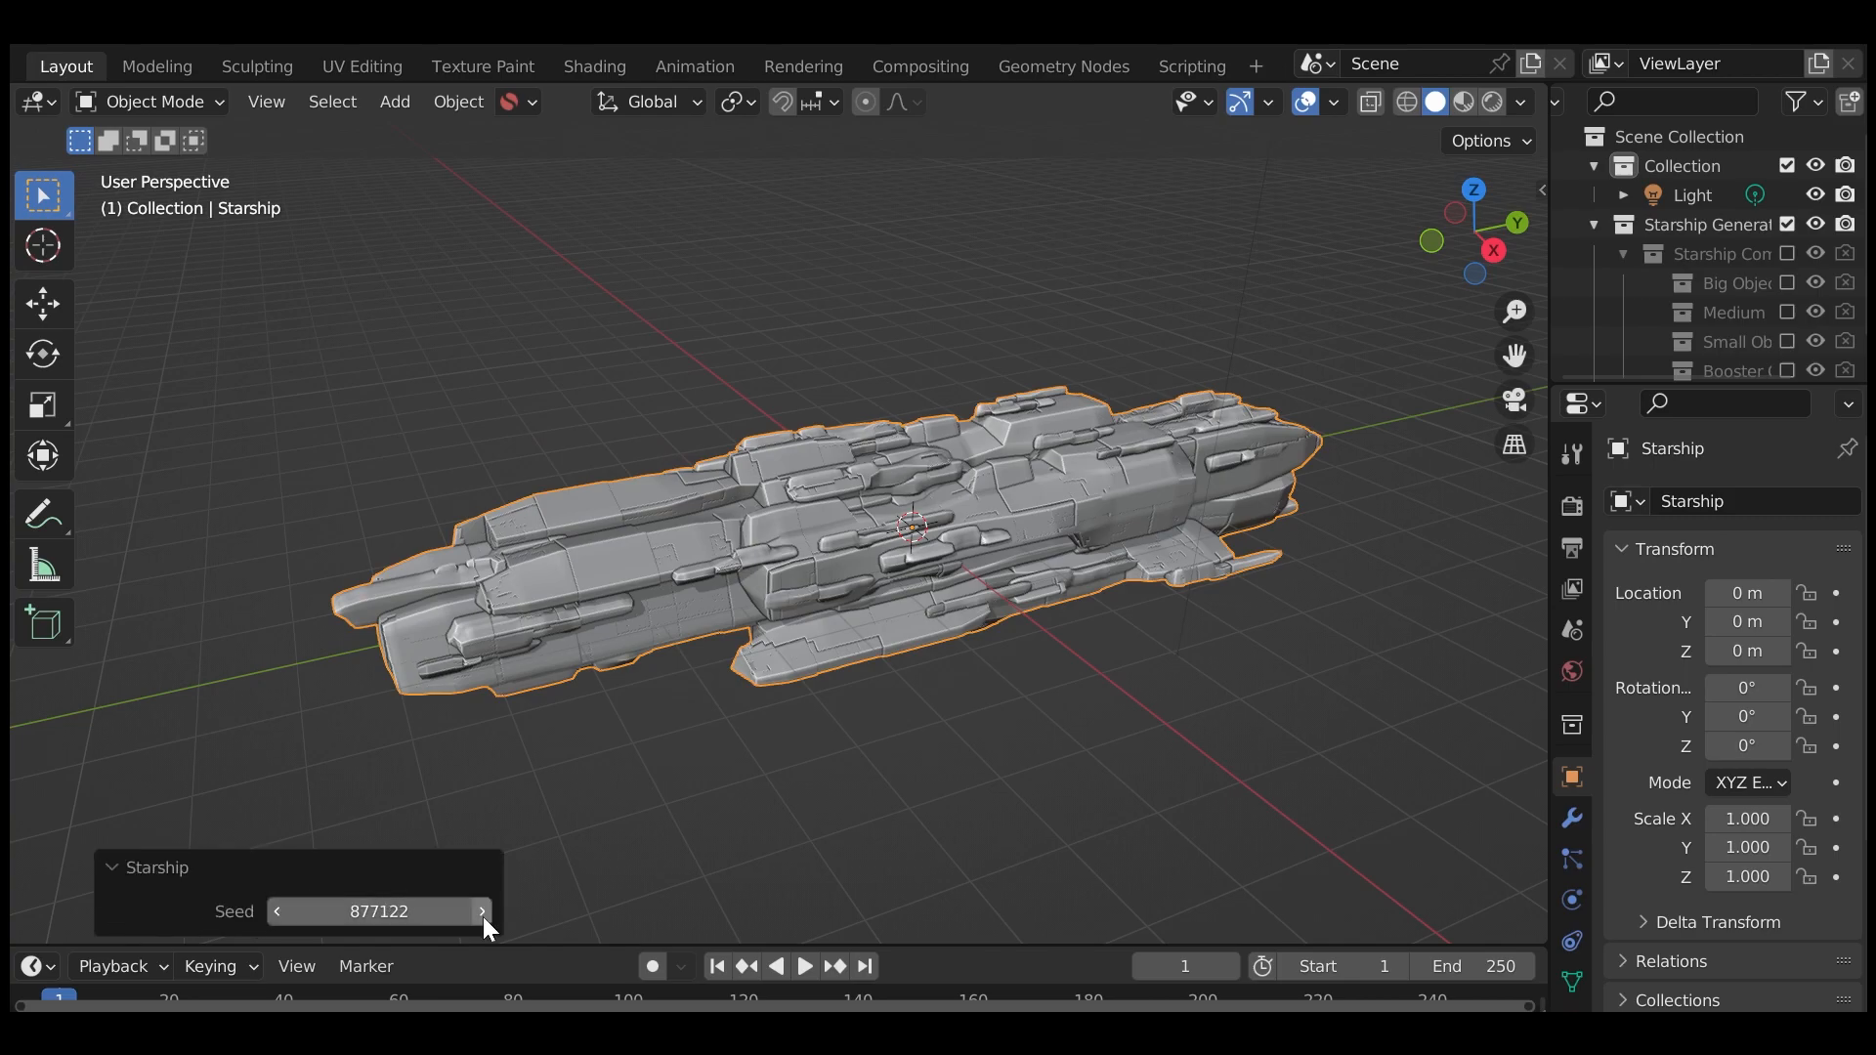
{"action": "left_click", "coordinate": [480, 910]}
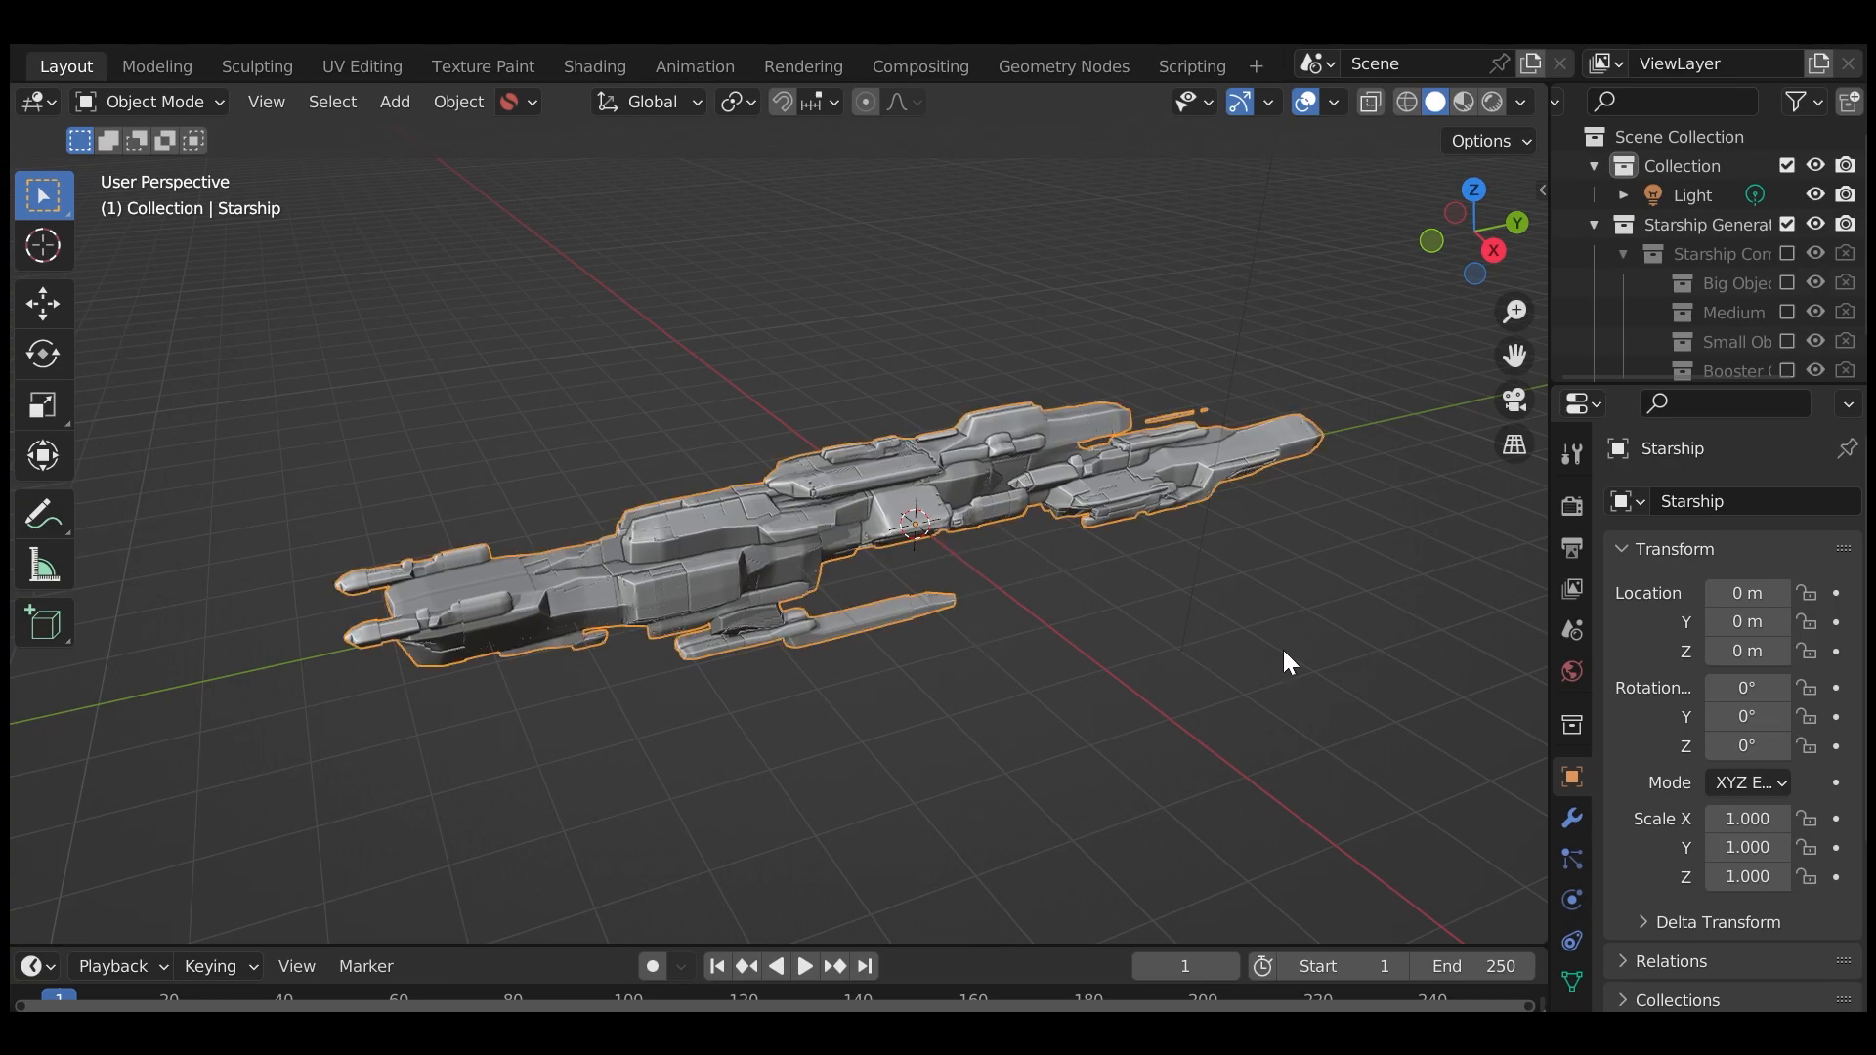
{"action": "mouse_move", "coordinate": [1549, 681]}
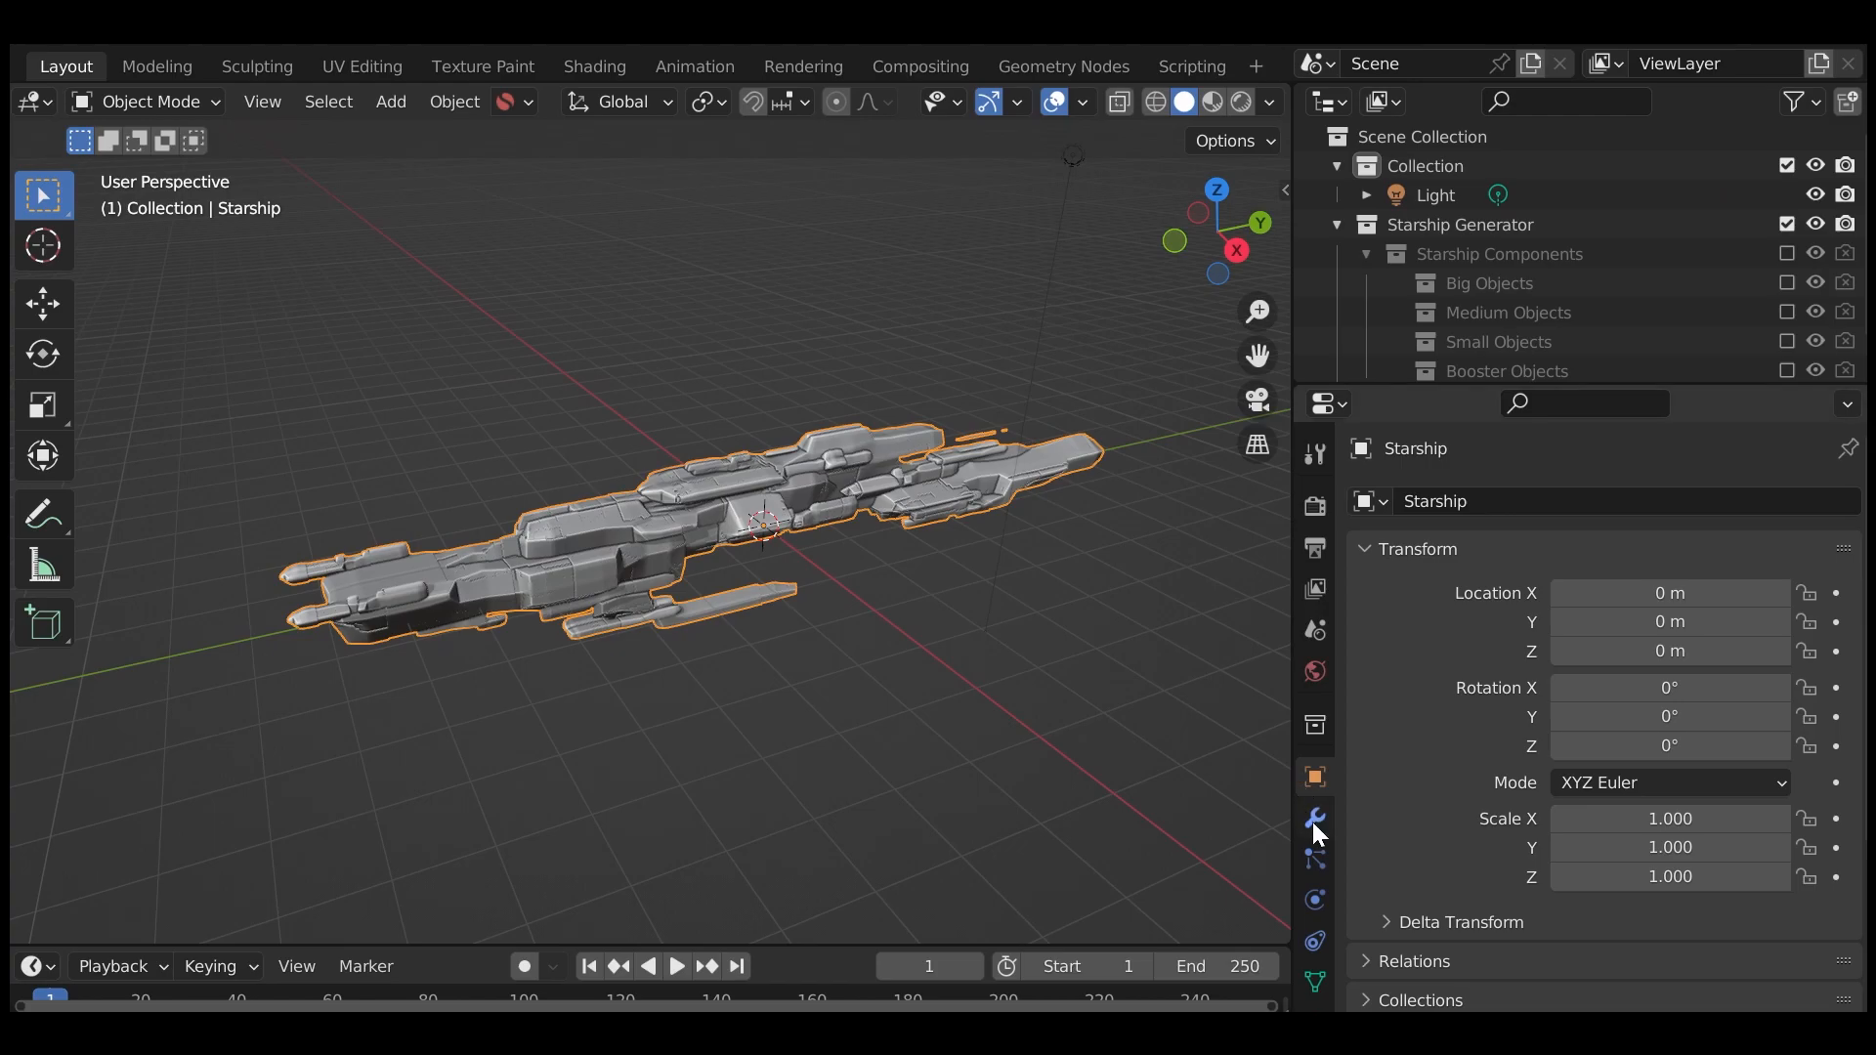
- Show the starship's modifier stack and step the seed up three times for new designs
{"action": "left_click", "coordinate": [1312, 820]}
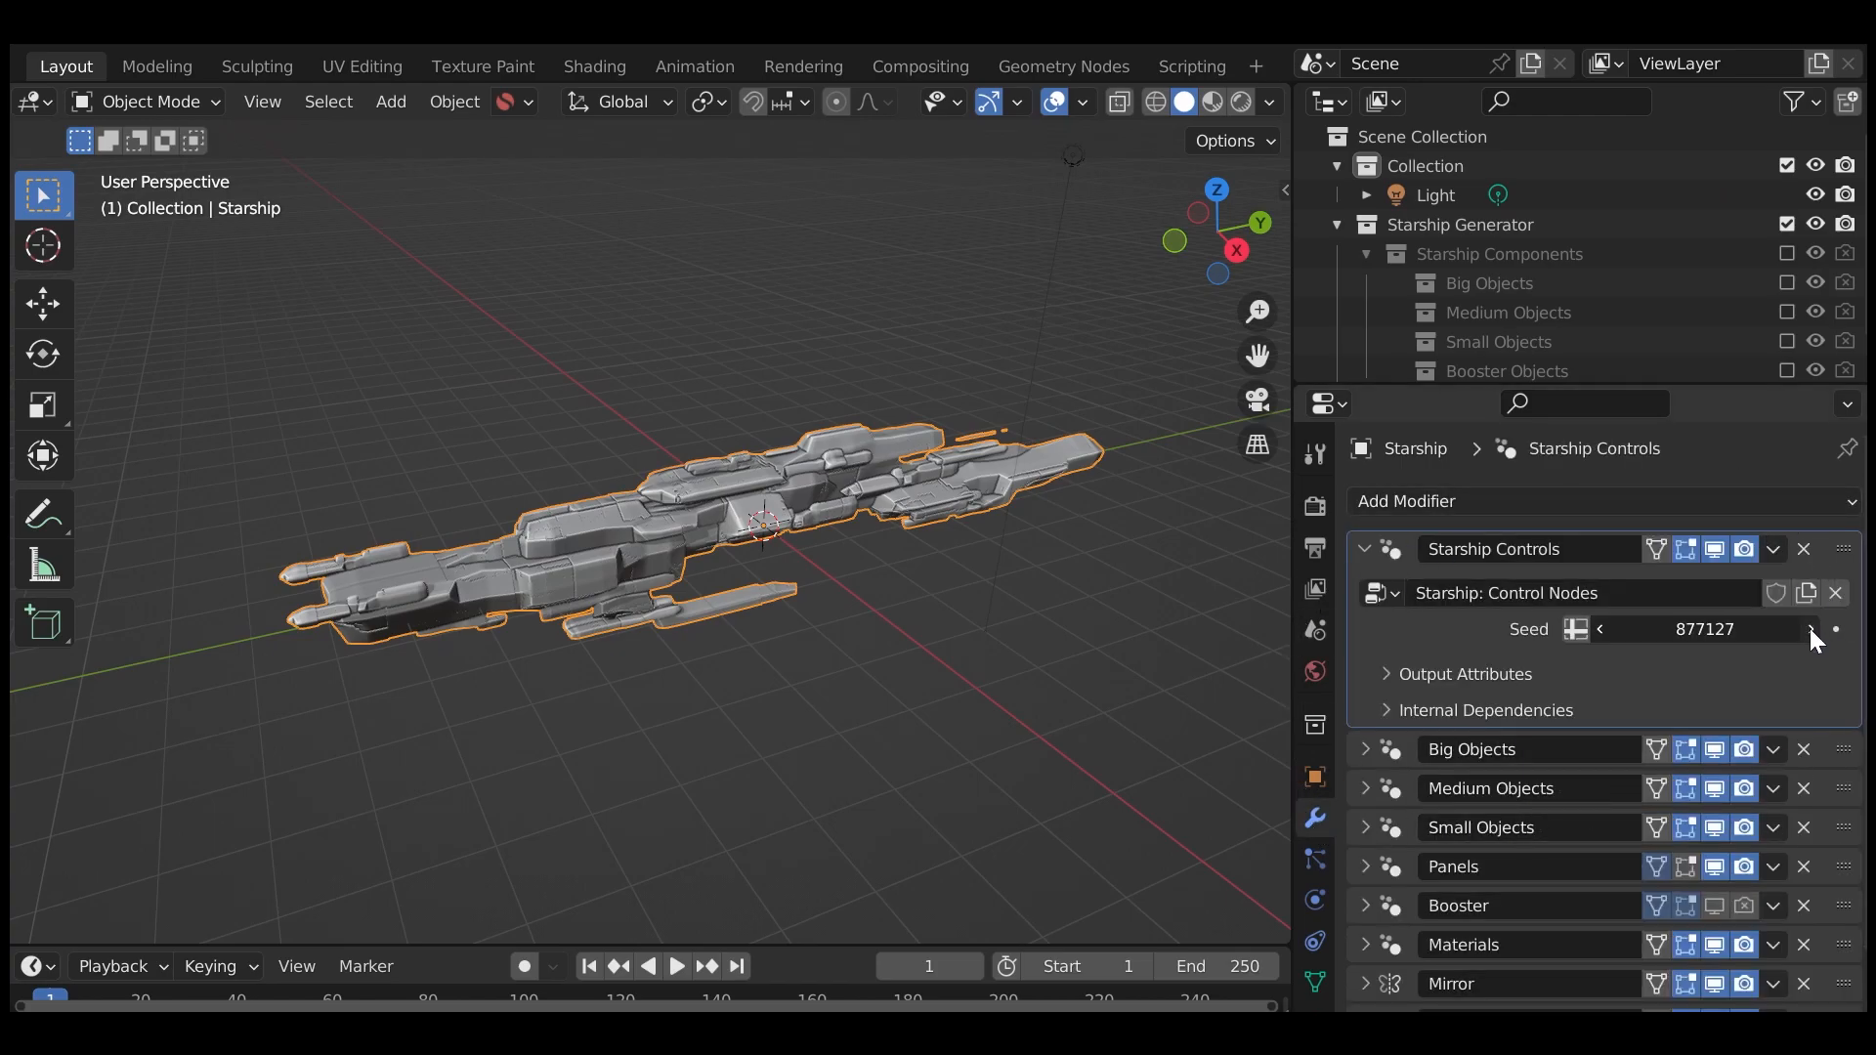
{"action": "left_click", "coordinate": [1810, 628]}
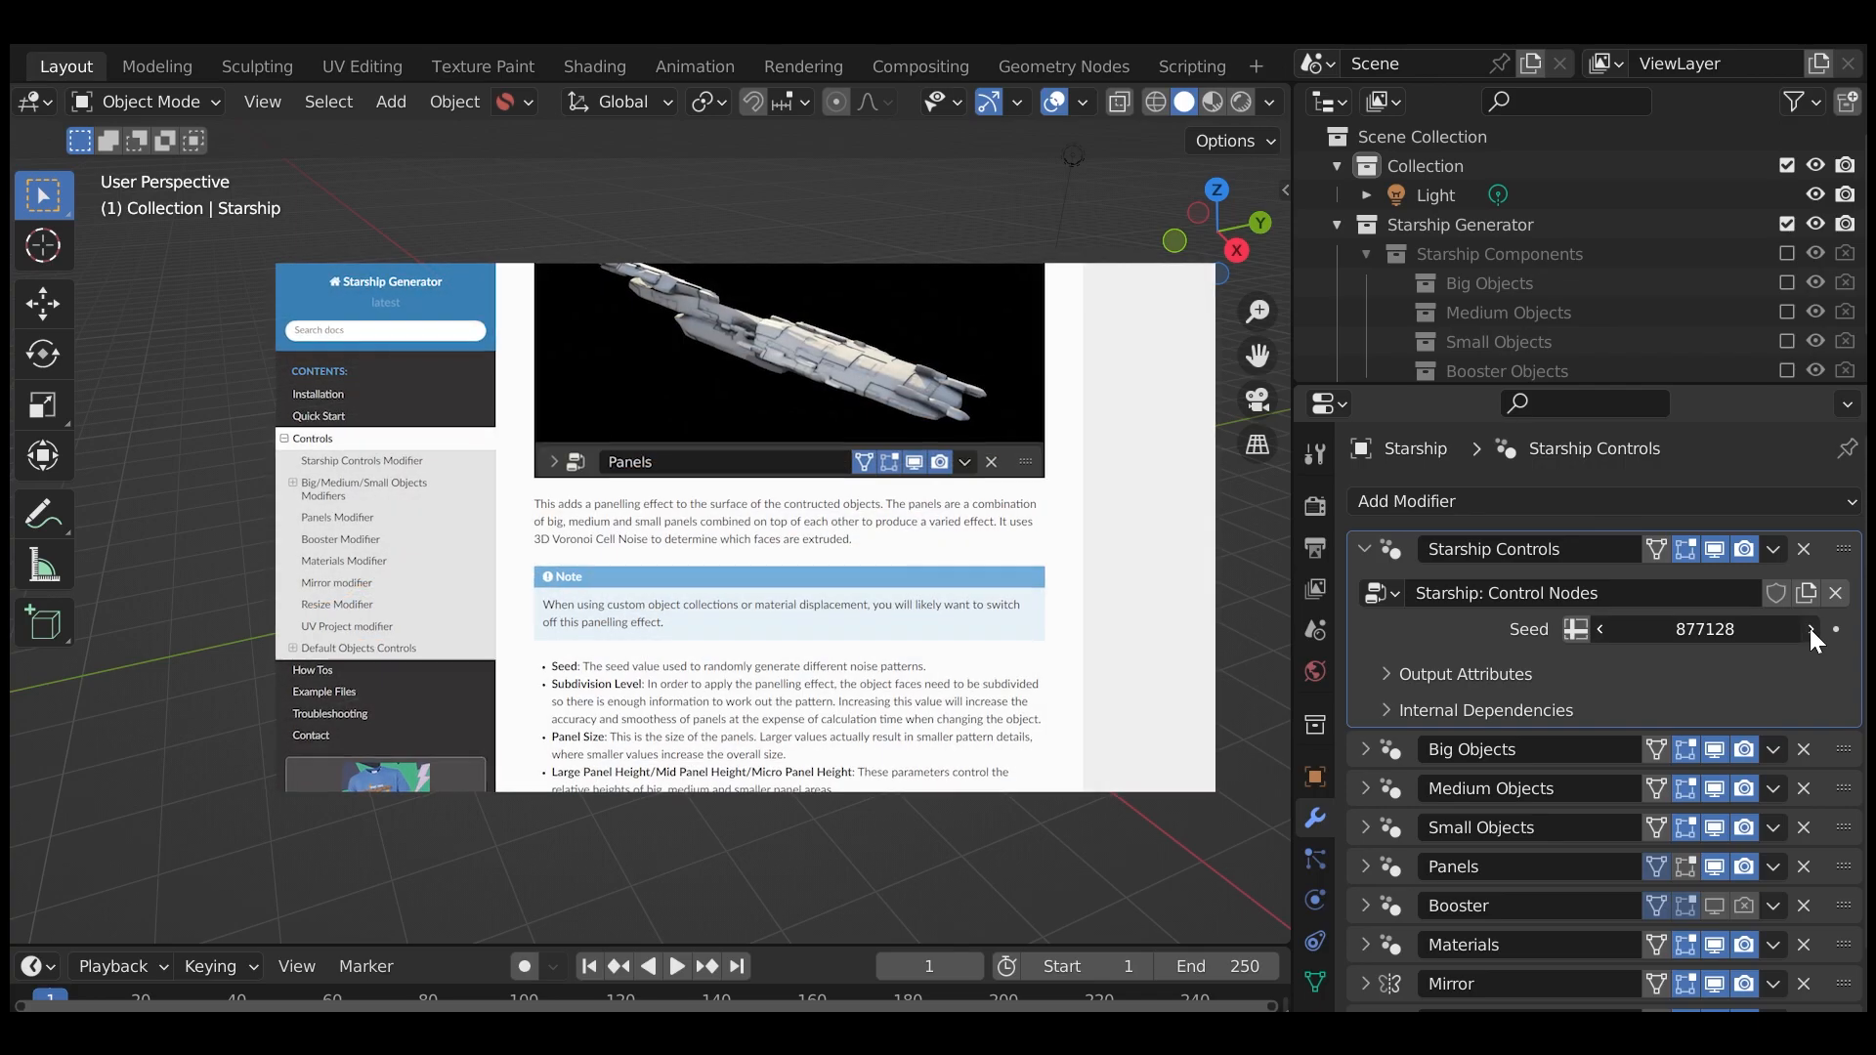
{"action": "left_click", "coordinate": [1810, 629]}
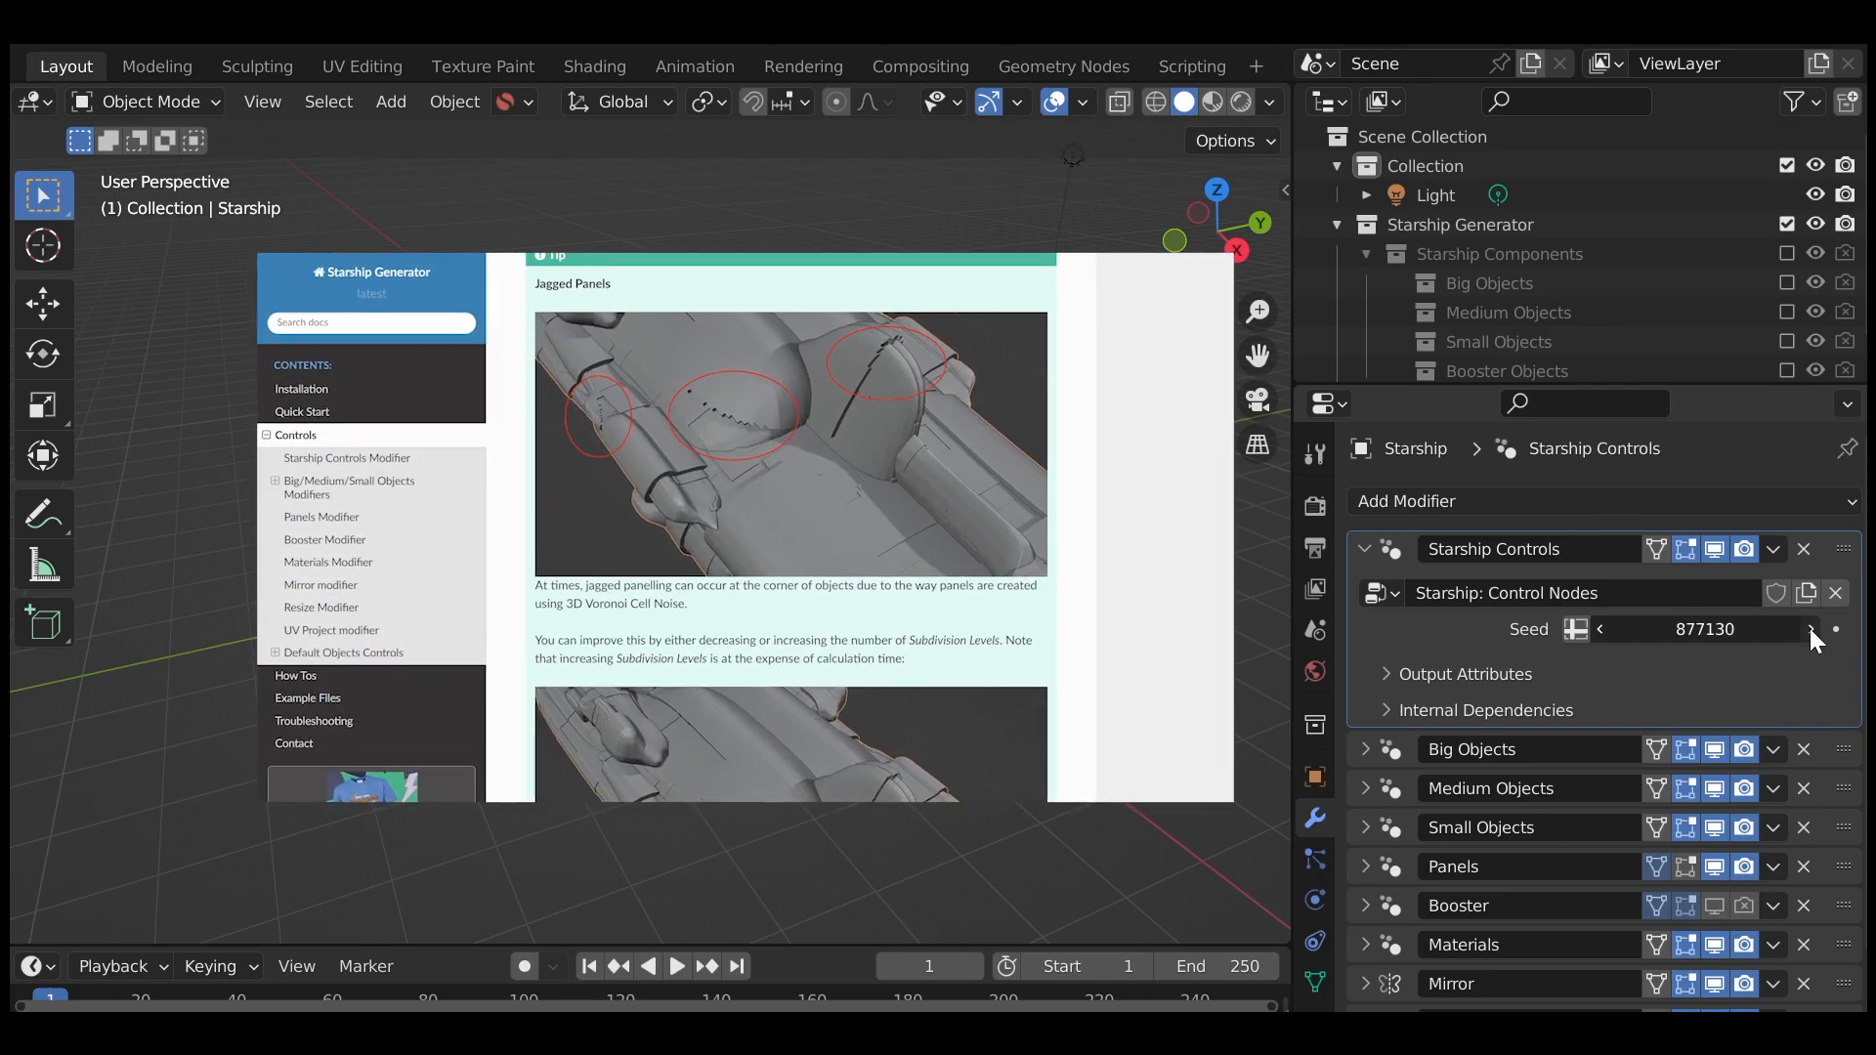
{"action": "left_click", "coordinate": [1810, 628]}
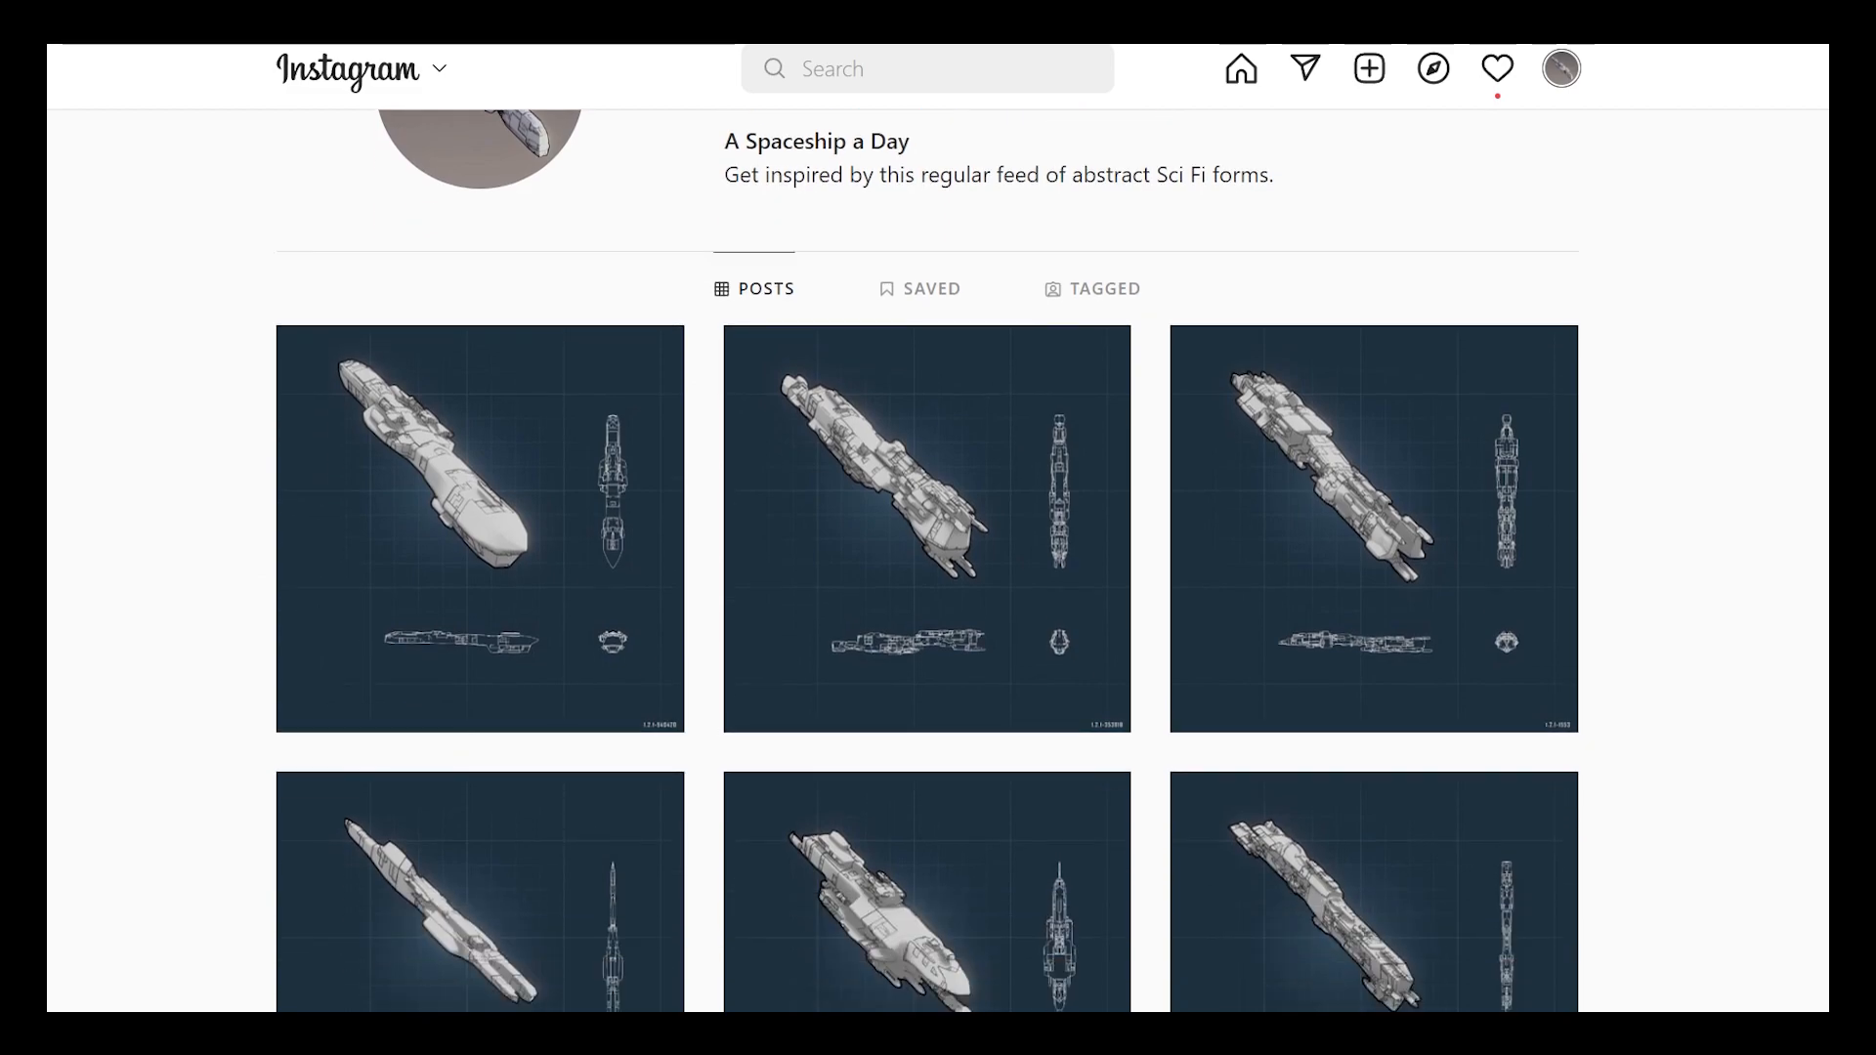
- Scroll down the modifier stack and open the Booster modifier's extra actions menu
{"action": "scroll", "scroll_direction": "down", "scroll_amount": 3}
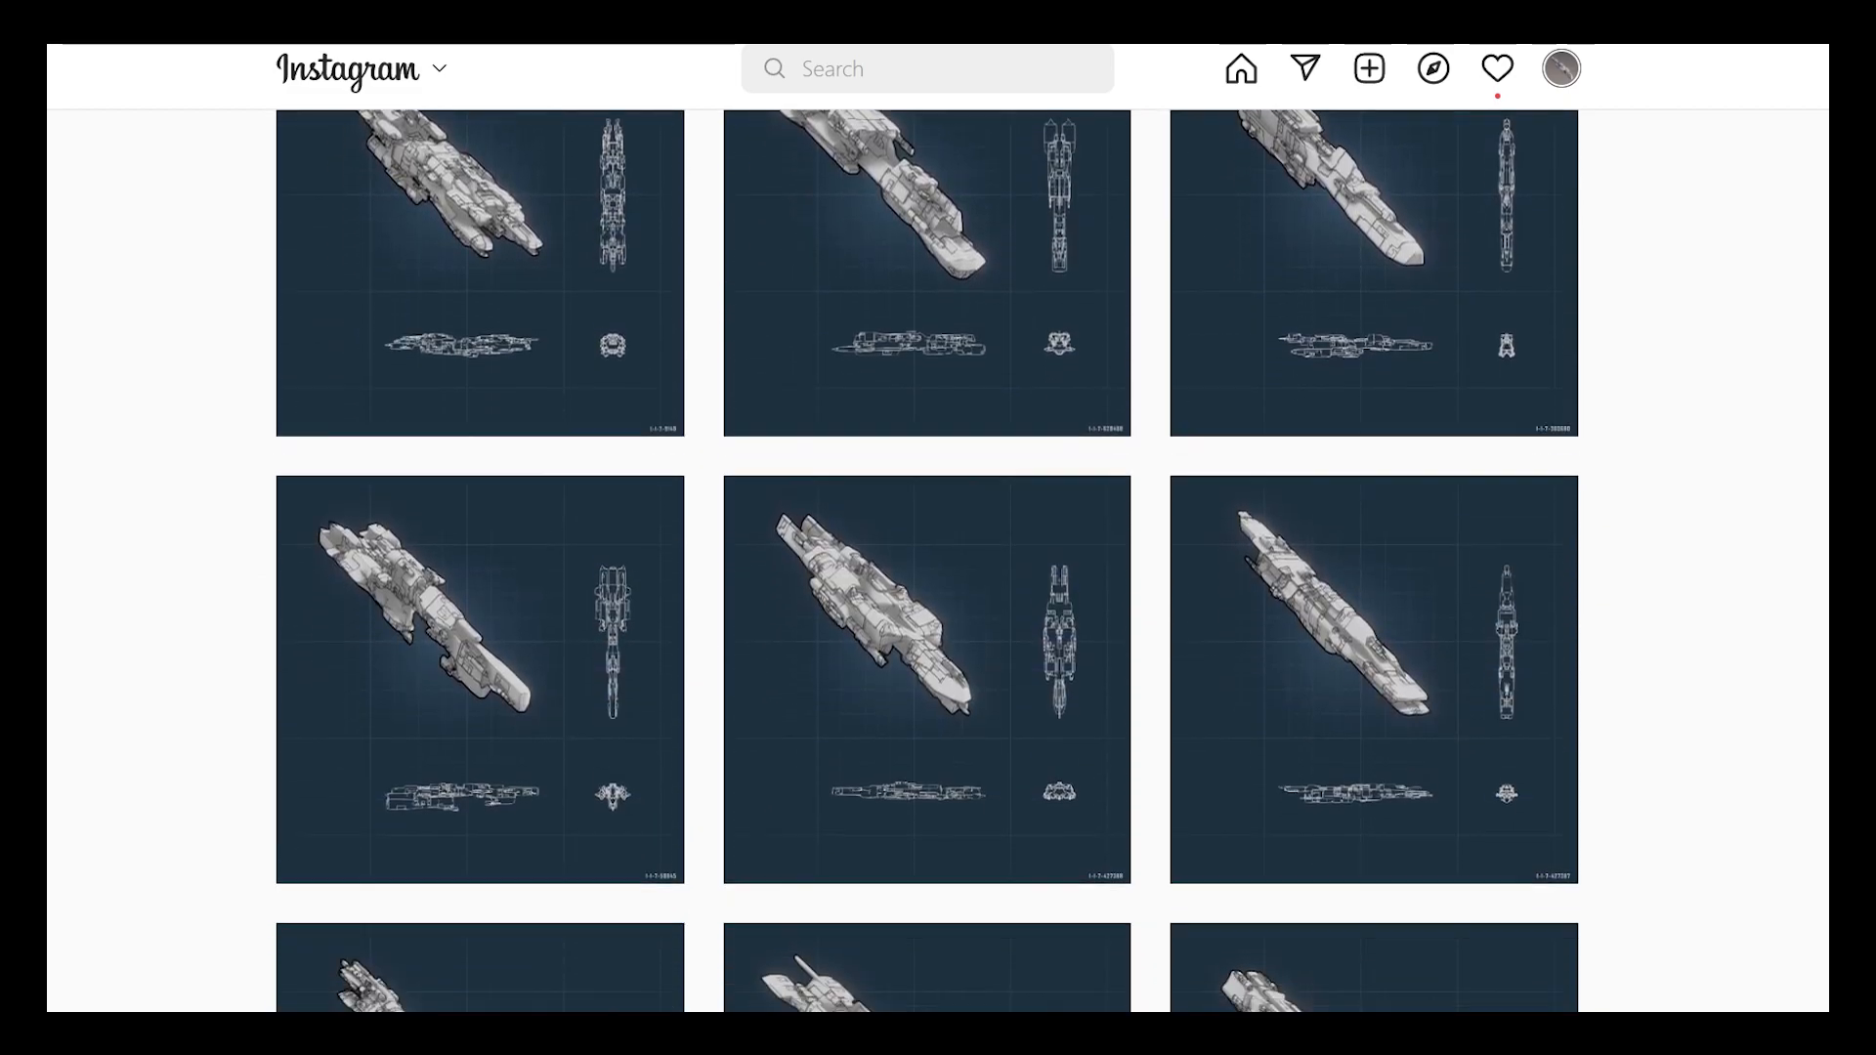
{"action": "scroll", "scroll_direction": "down", "scroll_amount": 3}
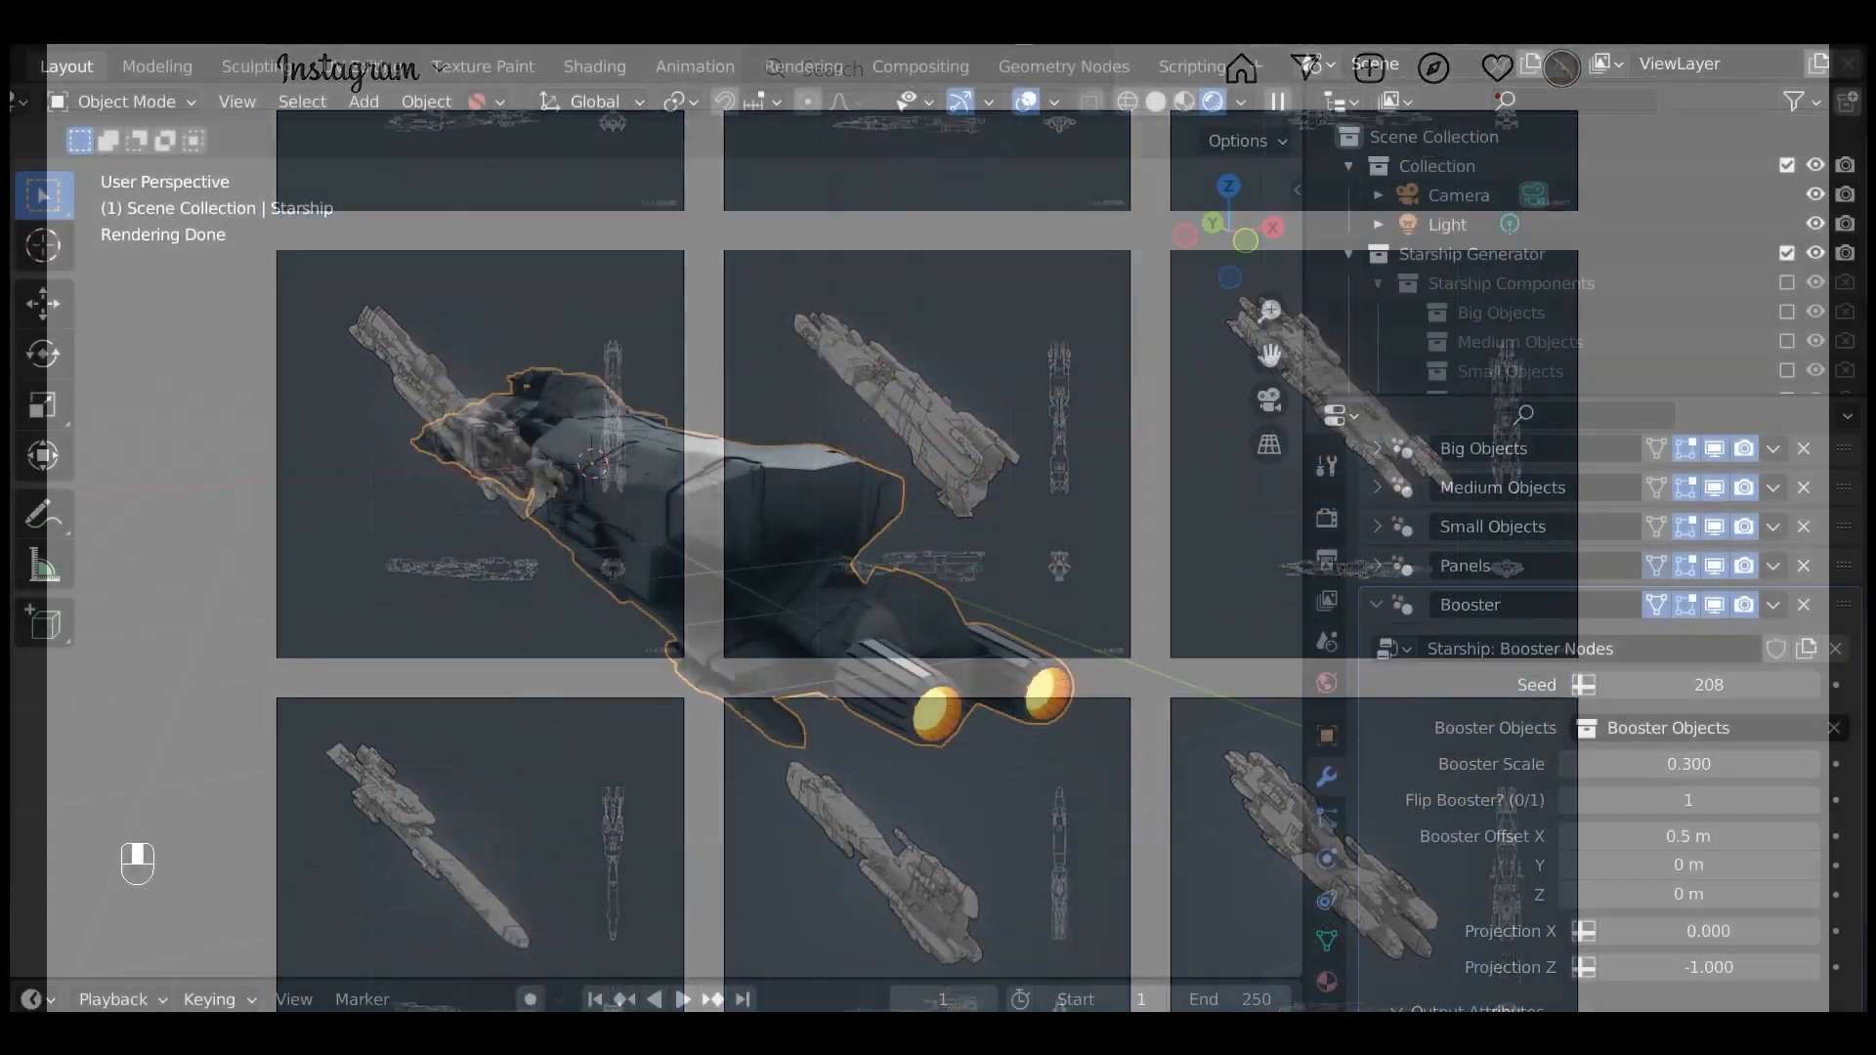
{"action": "left_click", "coordinate": [1775, 875]}
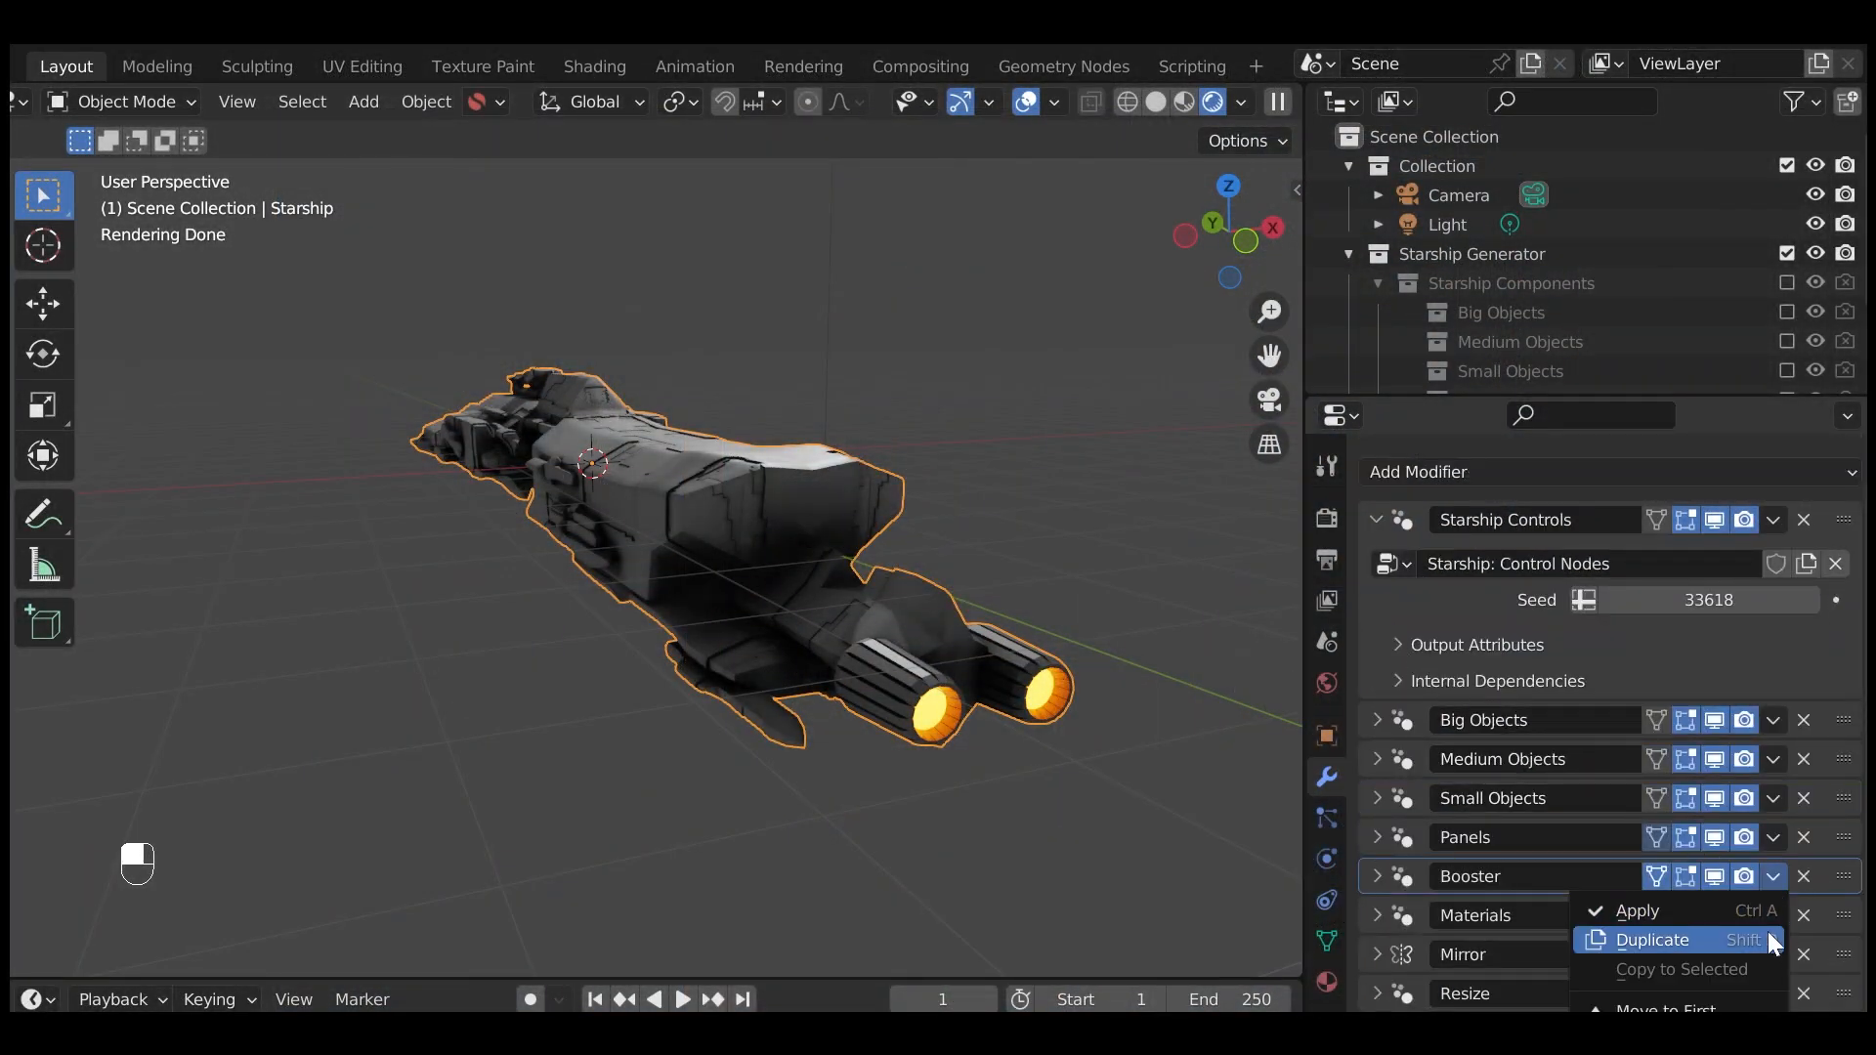